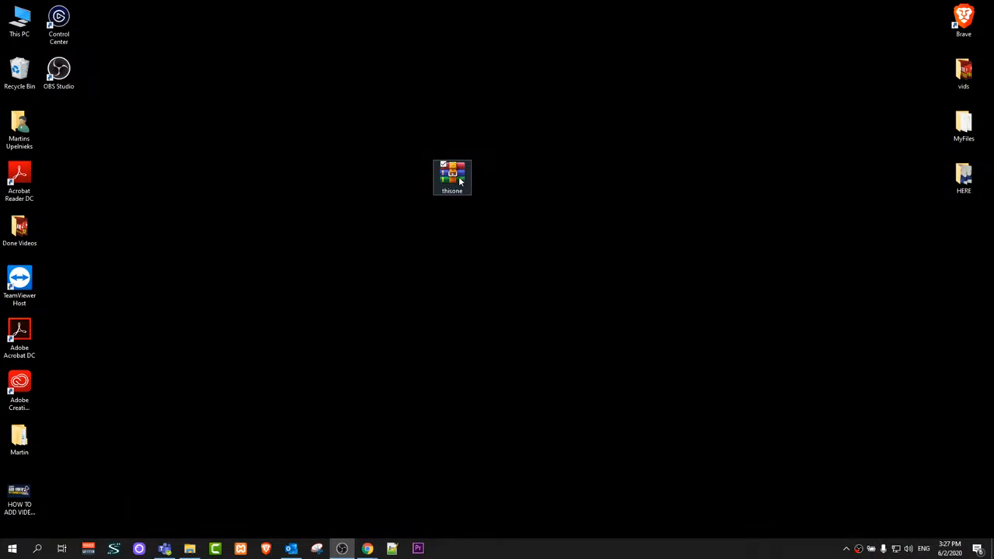
# Move the RAR archive toward the desktop centre and check its Properties.
pyautogui.moveTo(452, 177); pyautogui.dragTo(413, 230)
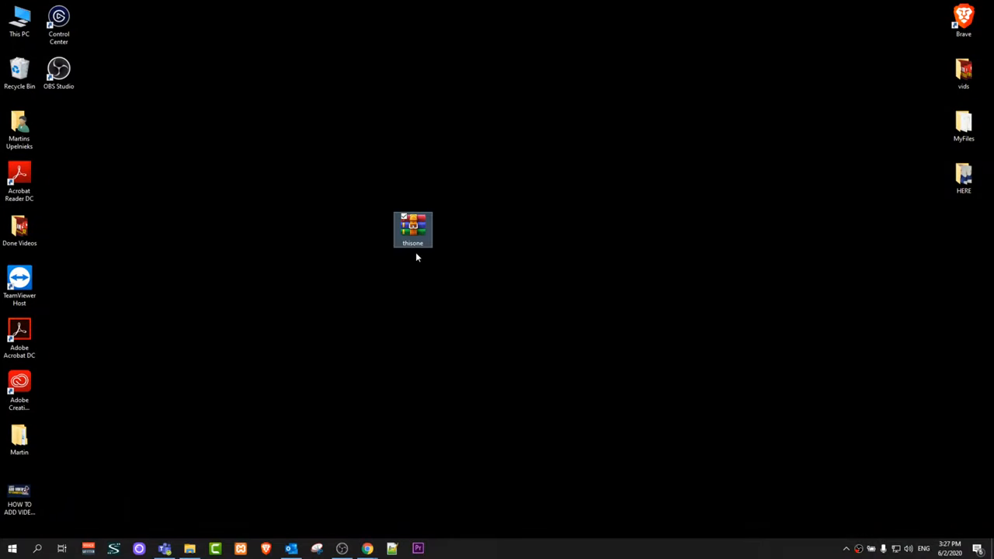
pyautogui.rightClick(413, 230)
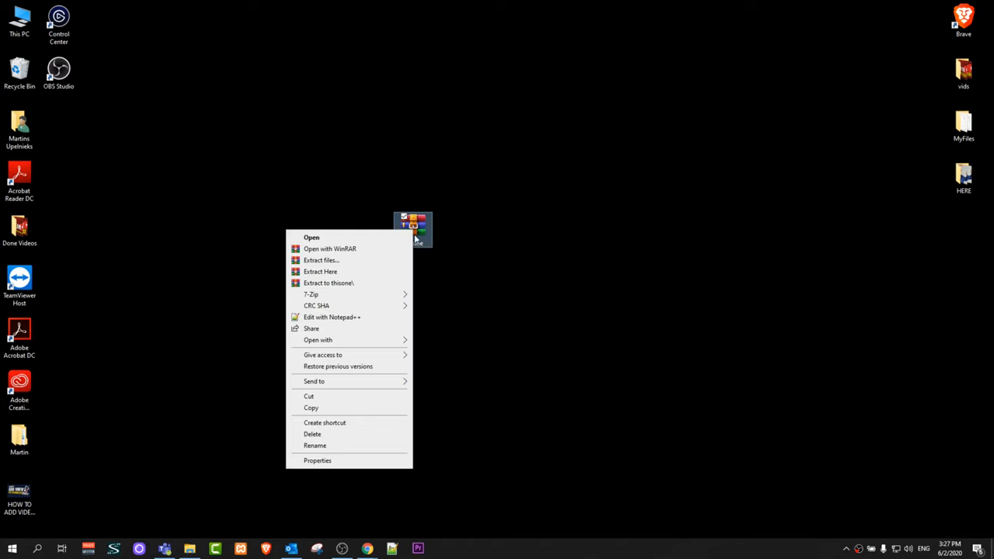
pyautogui.click(317, 460)
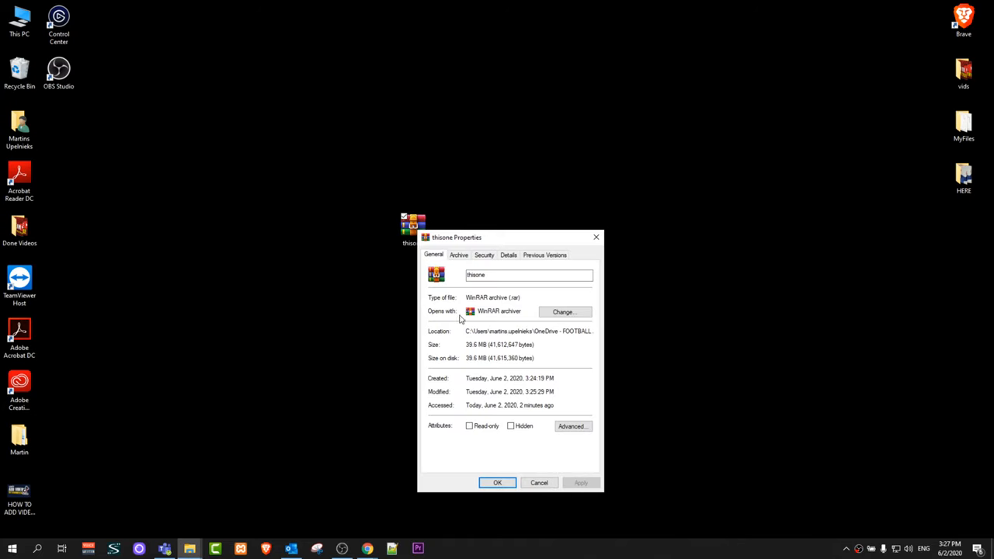
pyautogui.moveTo(491, 310)
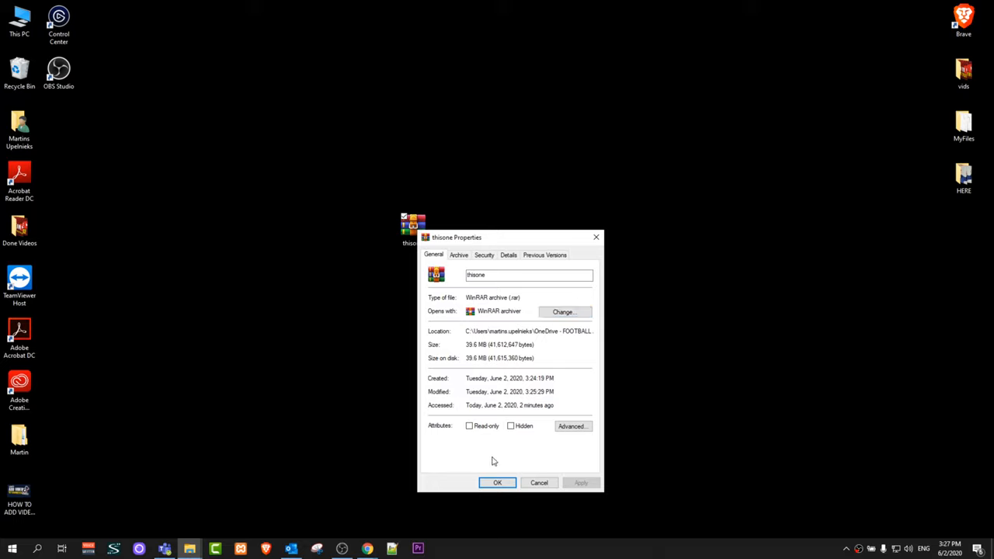
pyautogui.click(497, 481)
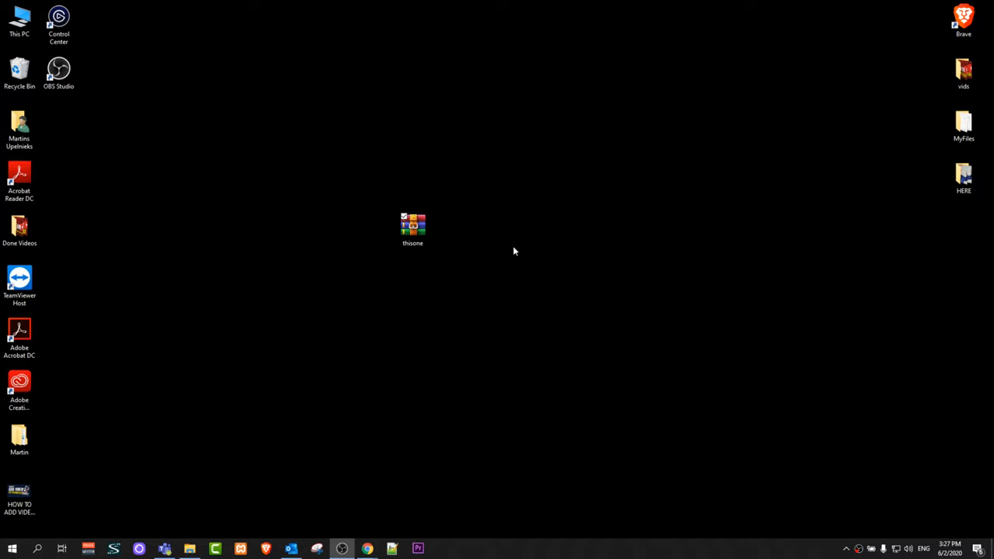
# Extract the RAR archive's contents here, creating a new folder on the desktop.
pyautogui.rightClick(413, 225)
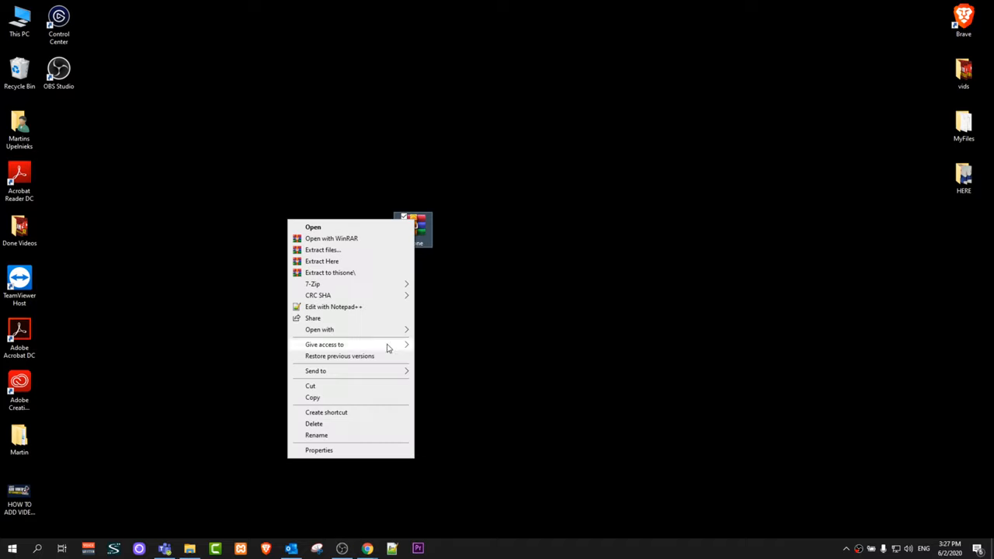
pyautogui.click(543, 302)
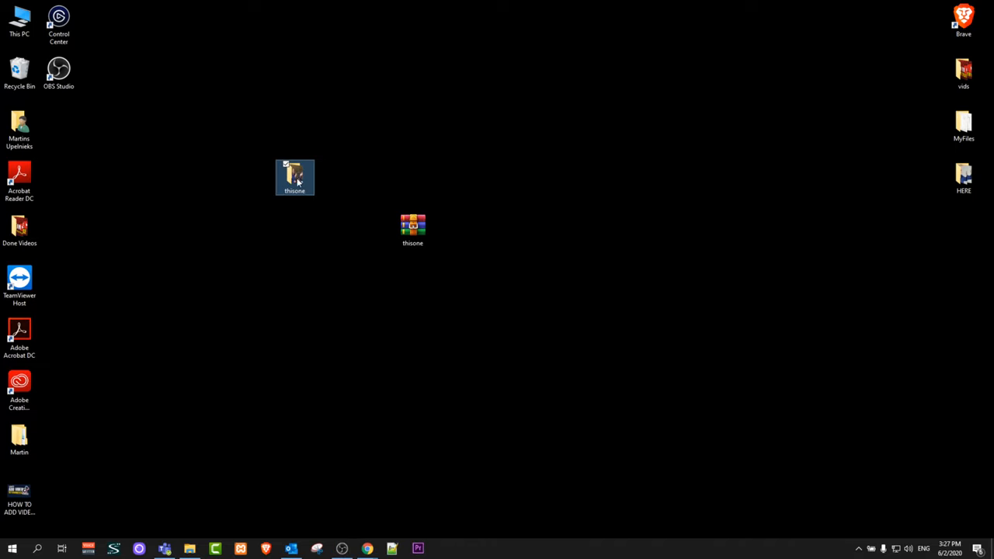
pyautogui.moveTo(295, 177)
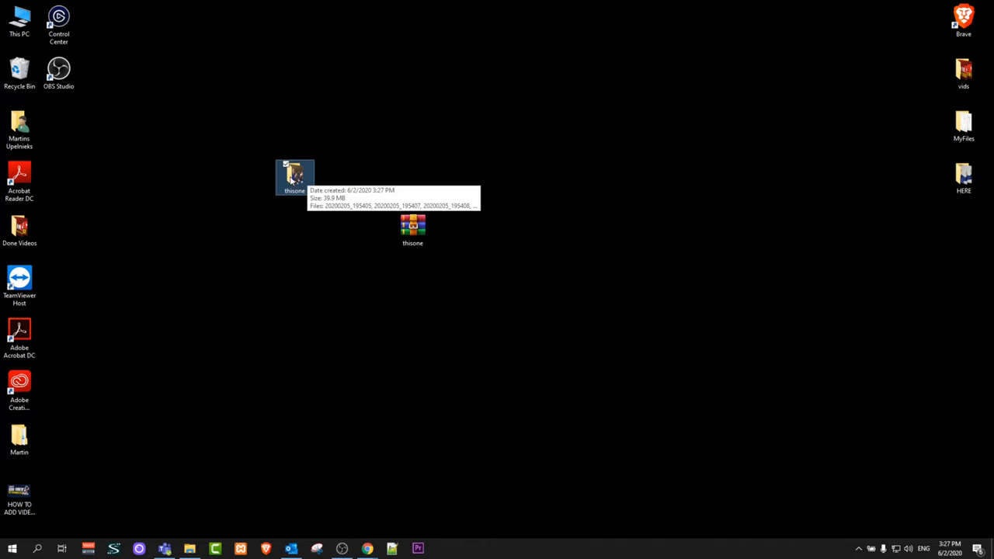
# Send the extracted folder to a Compressed (zipped) folder, creating a ZIP beside the RAR.
pyautogui.rightClick(295, 177)
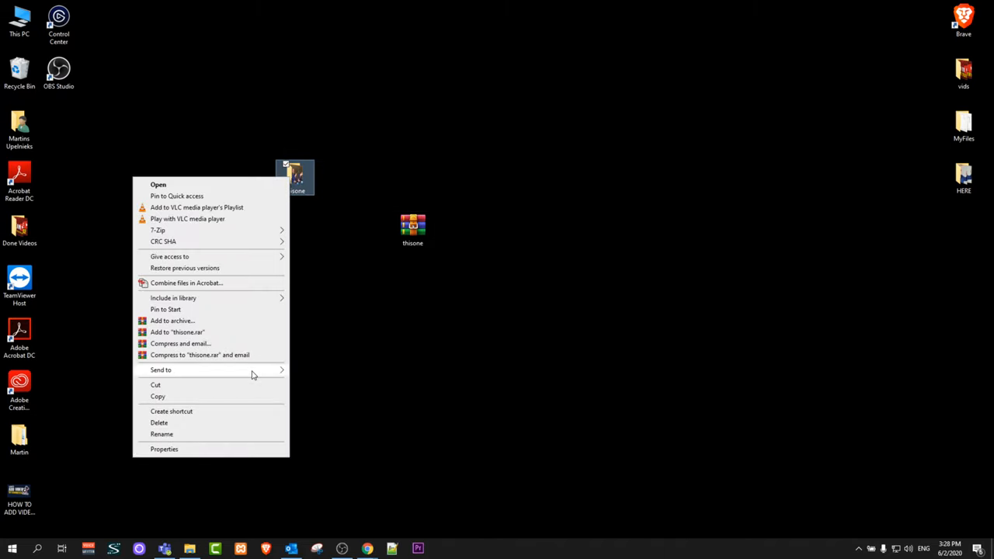
pyautogui.click(162, 370)
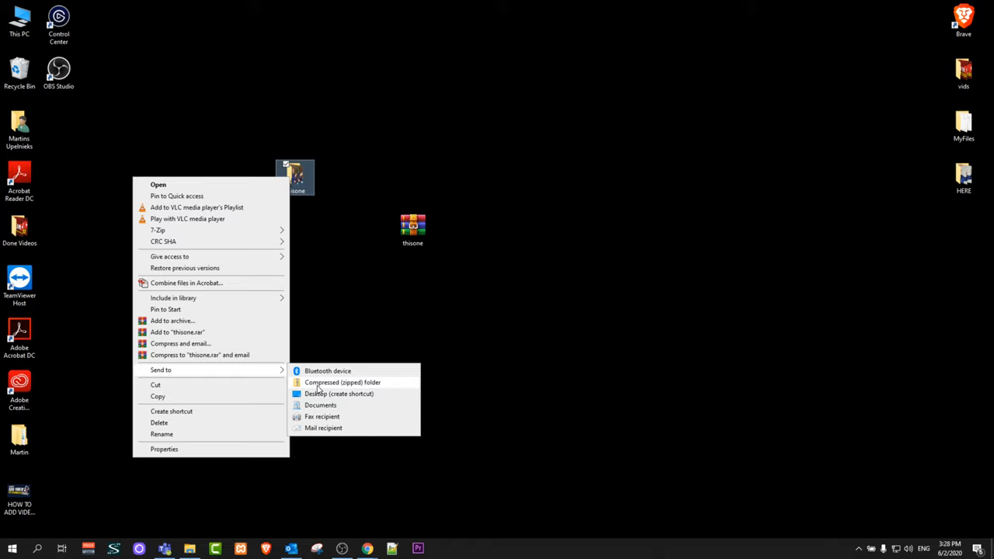
pyautogui.moveTo(358, 395)
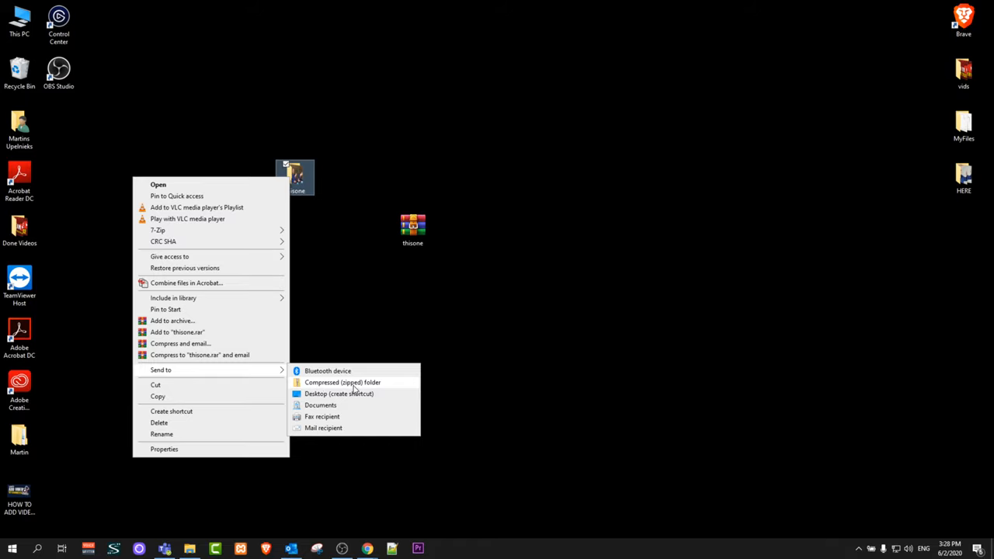
pyautogui.click(366, 388)
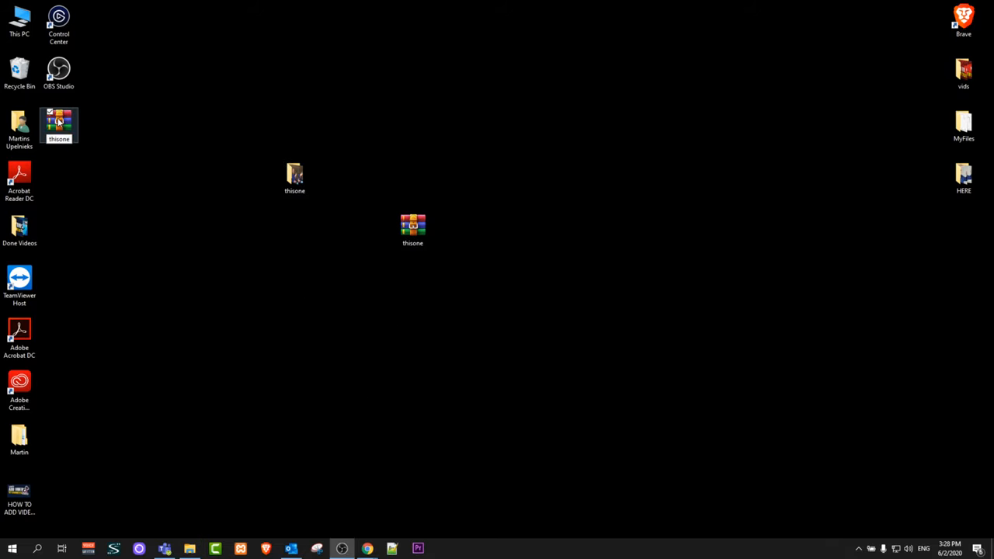
pyautogui.doubleClick(413, 225)
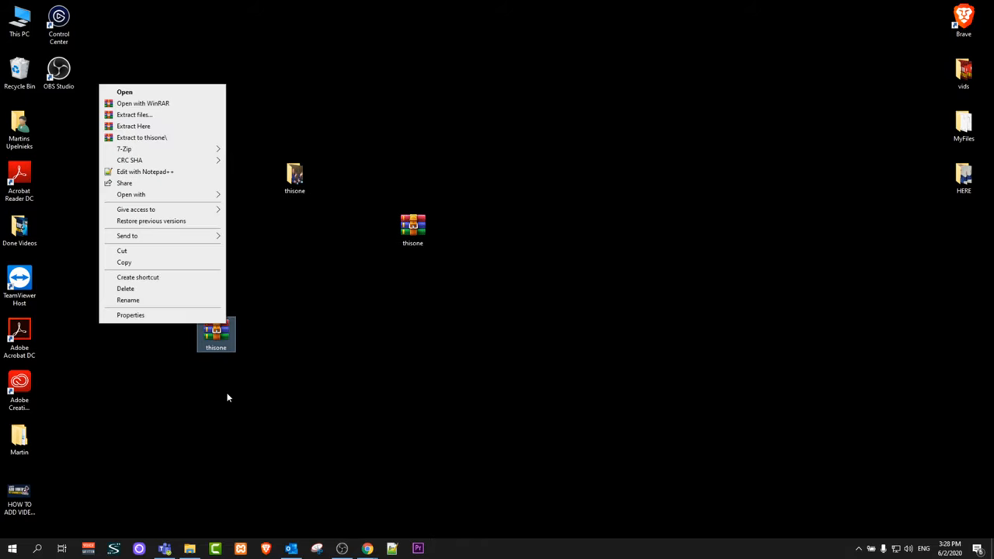
pyautogui.click(131, 314)
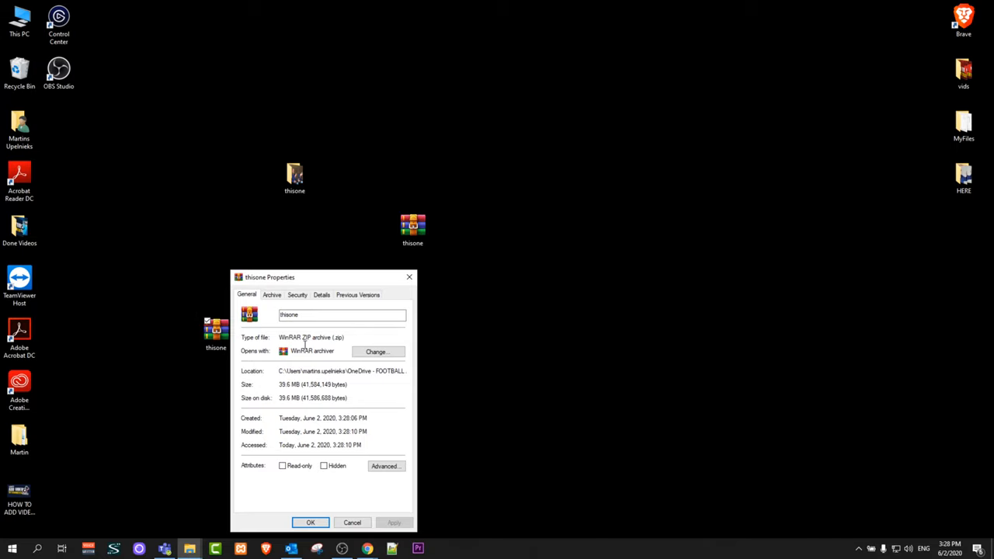
pyautogui.moveTo(467, 372)
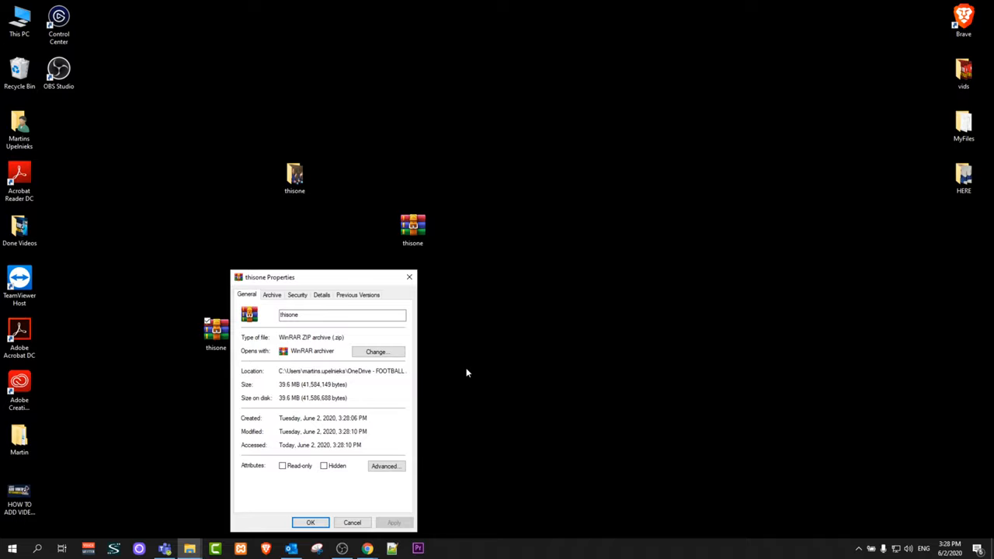
pyautogui.click(351, 521)
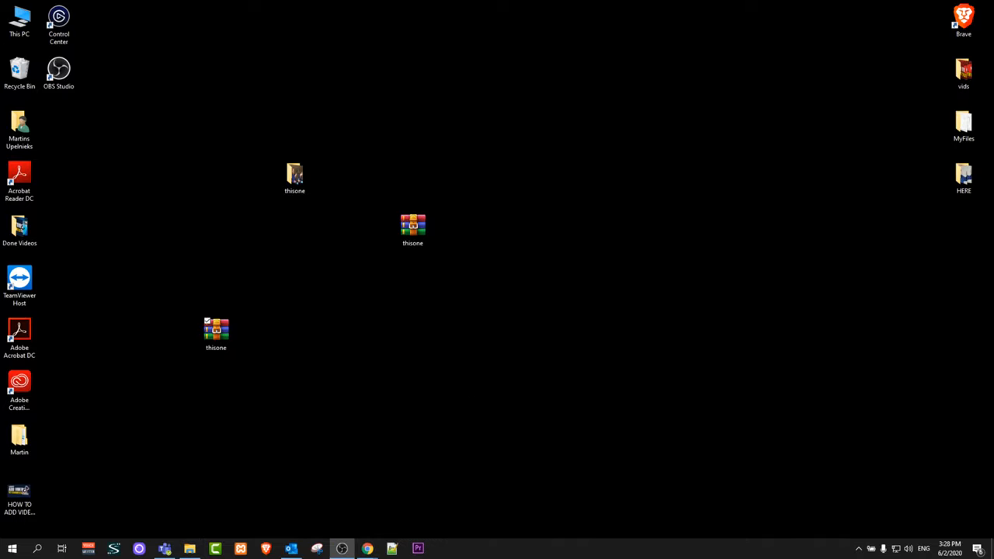